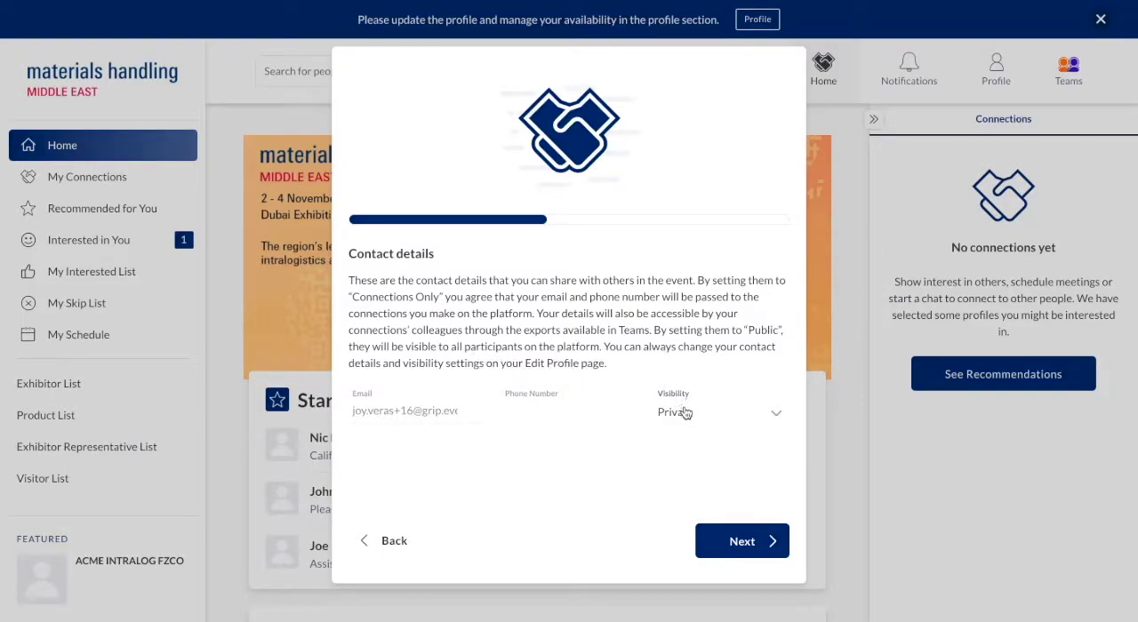
Step: Reveal the contact Visibility choices: Private, Connections Only and Public
left_click(720, 413)
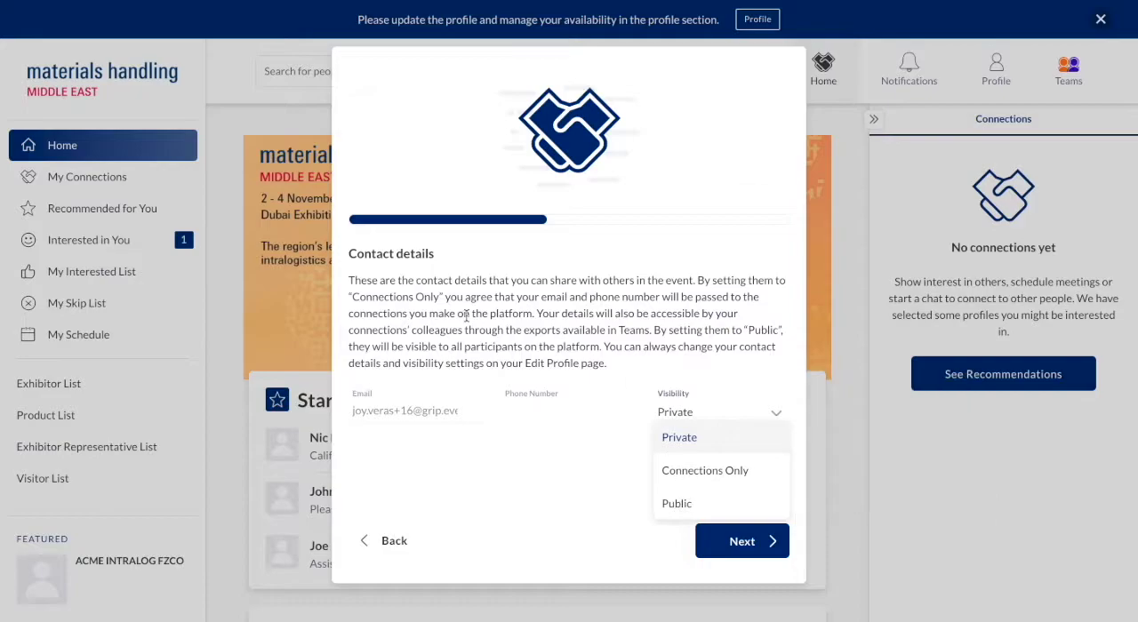
mouse_move(553, 384)
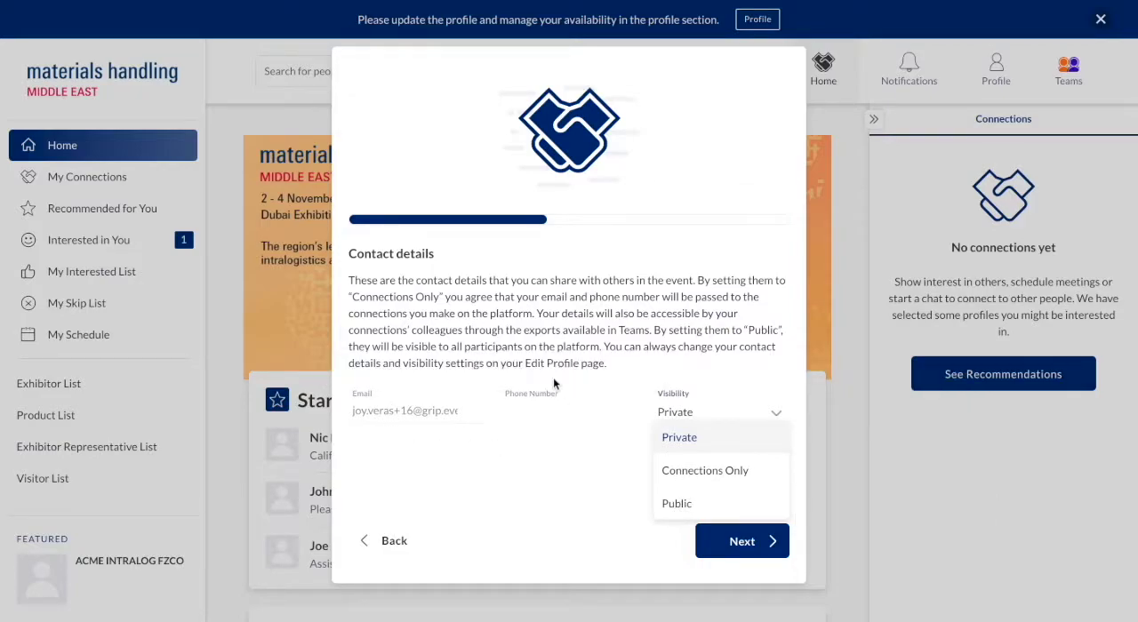
mouse_move(674, 328)
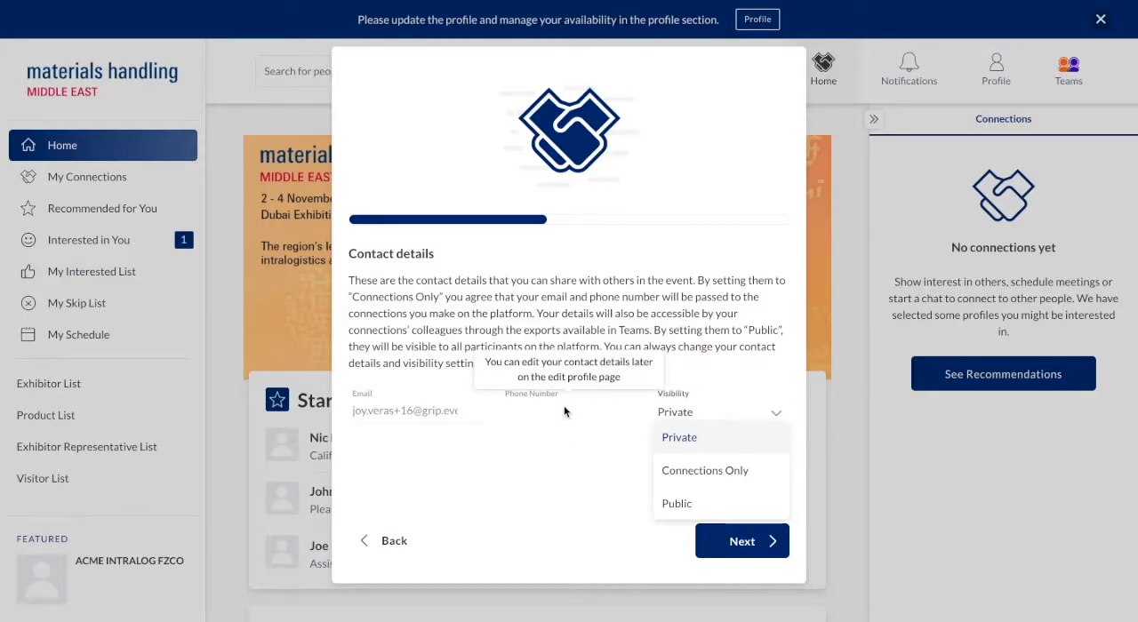
Step: Set contact details visibility to Connections Only
left_click(704, 470)
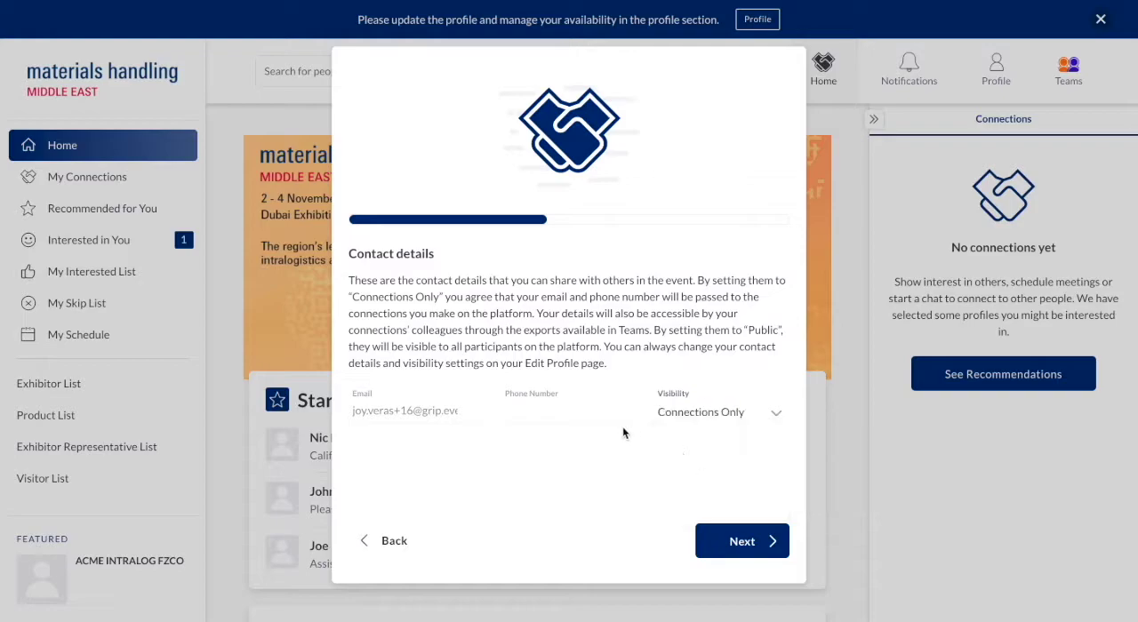
mouse_move(544, 413)
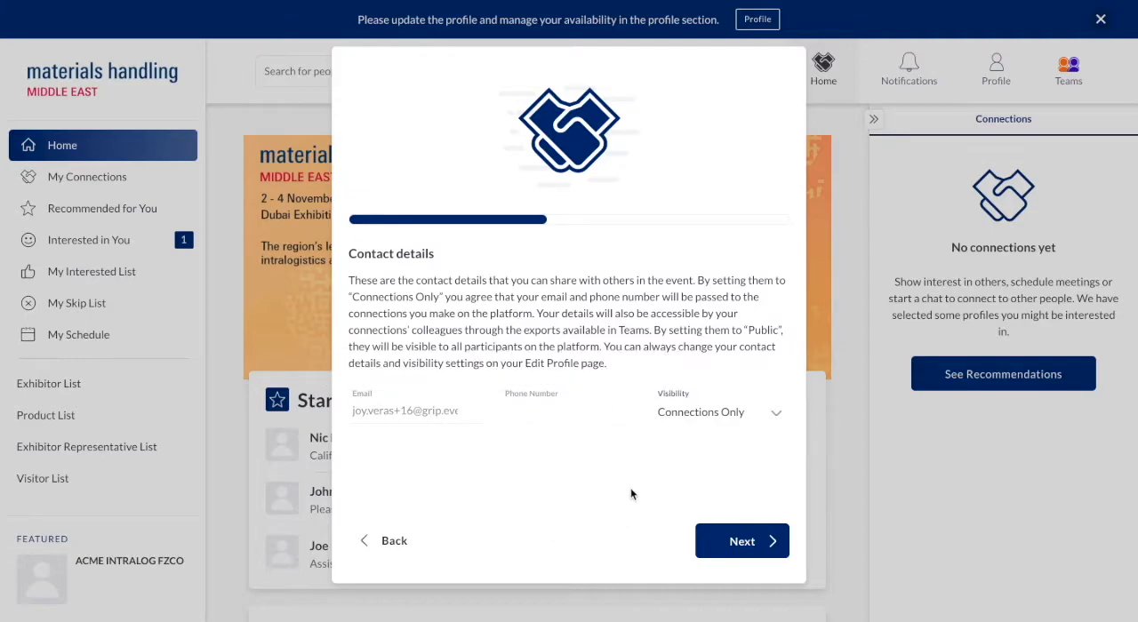
Step: Advance to Intelligent Matchmaking and switch on consent to anonymous usage-data aggregation
left_click(742, 540)
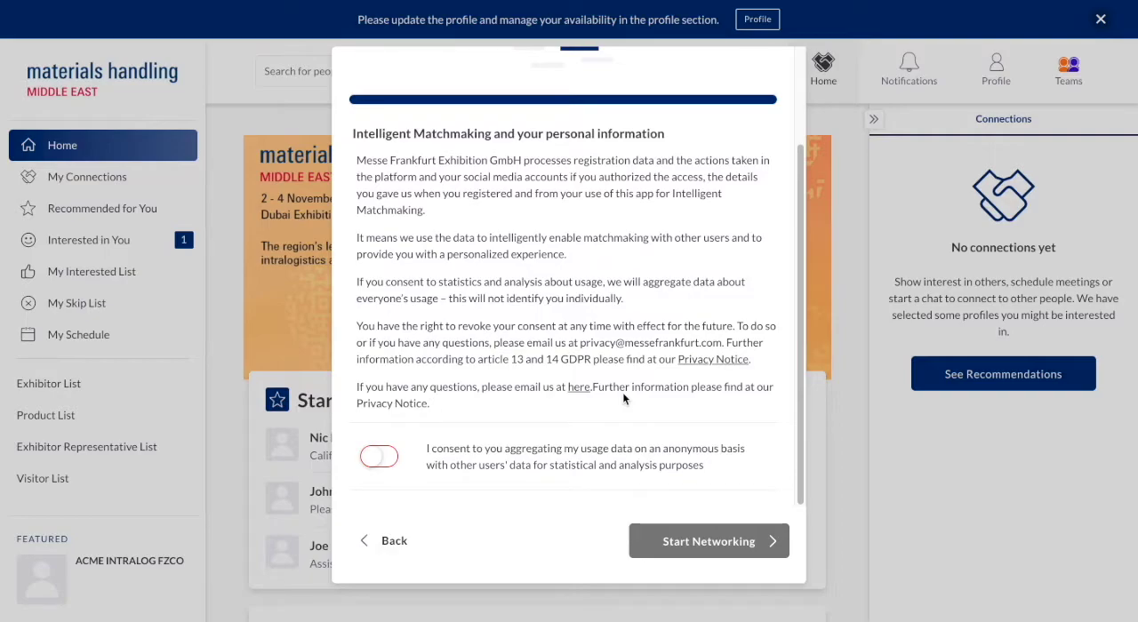
left_click(379, 456)
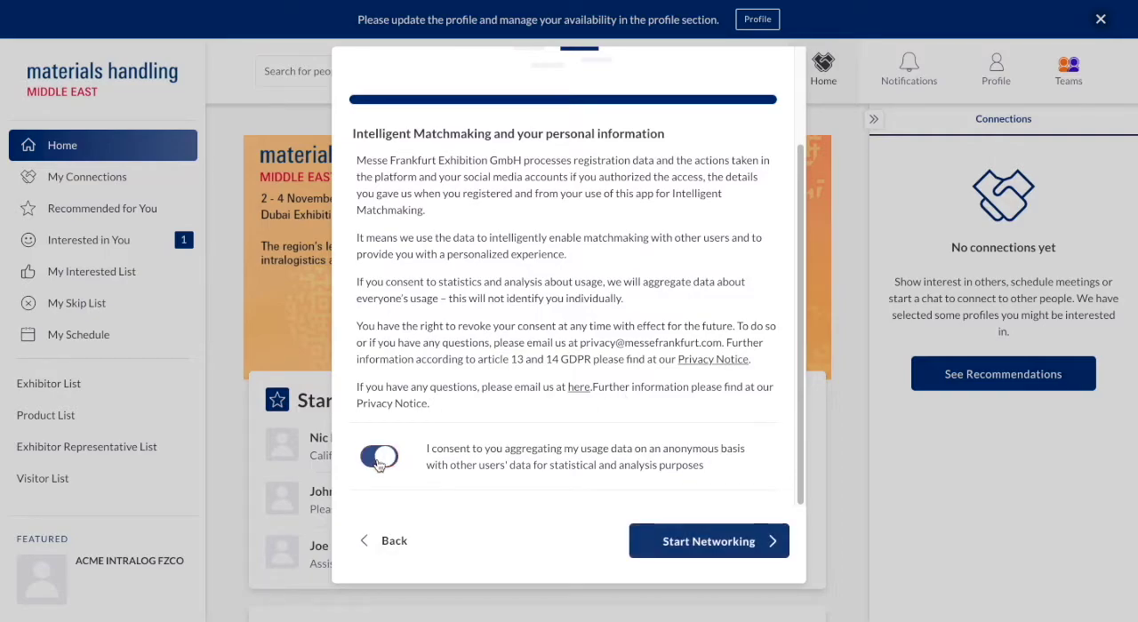